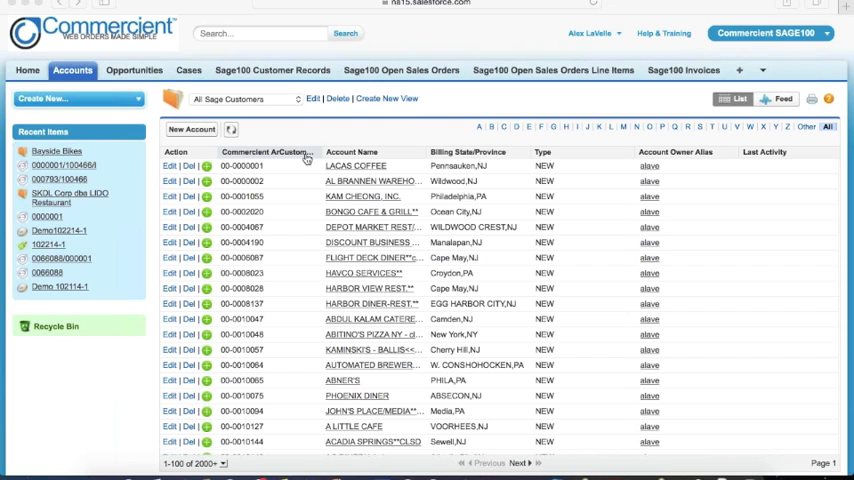
mouse_move(265, 152)
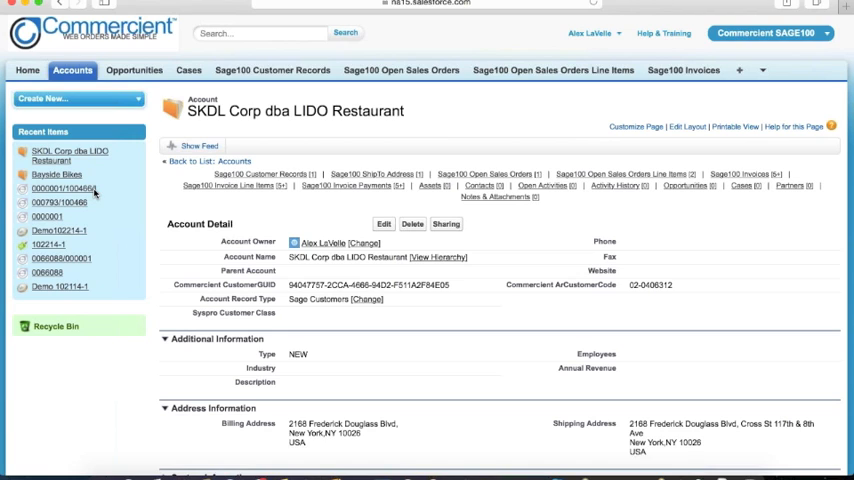
mouse_move(110, 193)
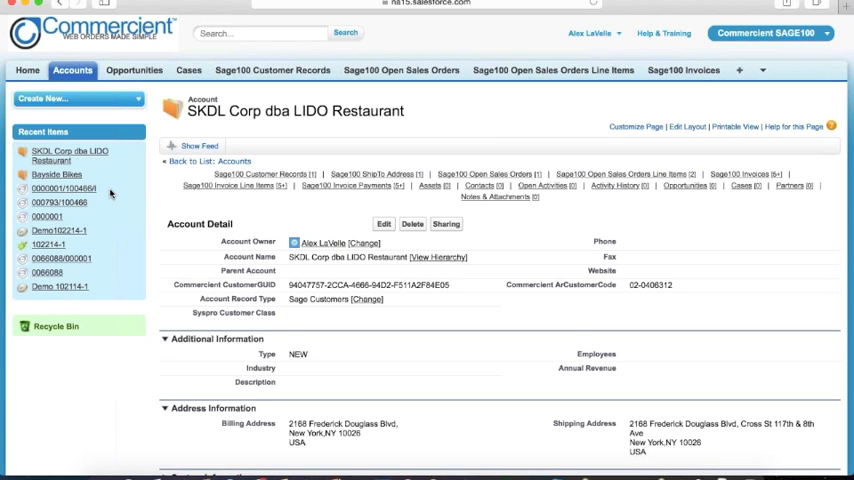
Scroll the account page down to its Sage100 sales order, invoice and payment lists
scroll(down, 3)
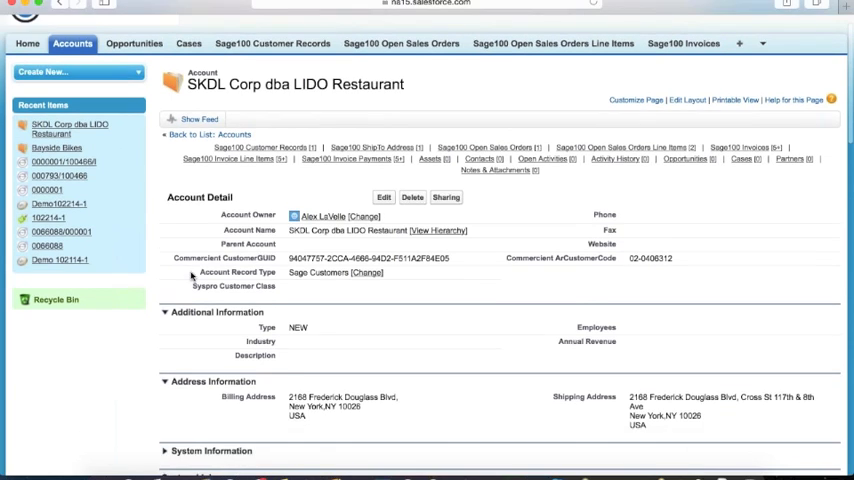
scroll(down, 3)
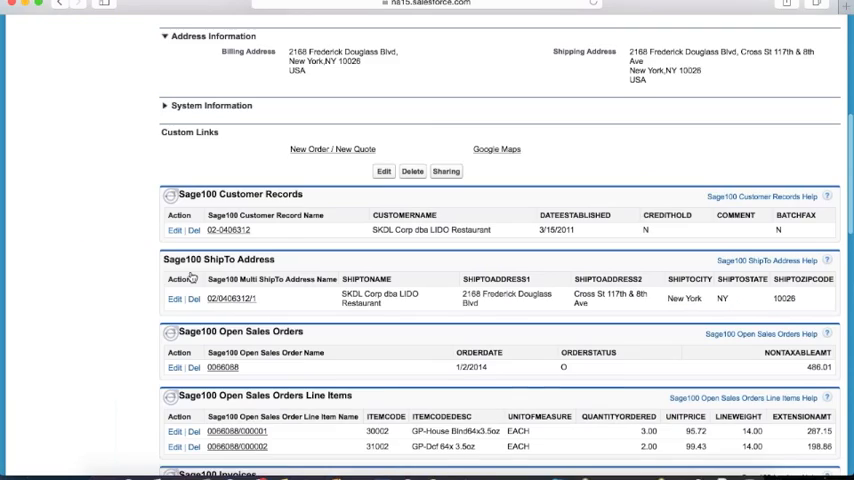
scroll(down, 3)
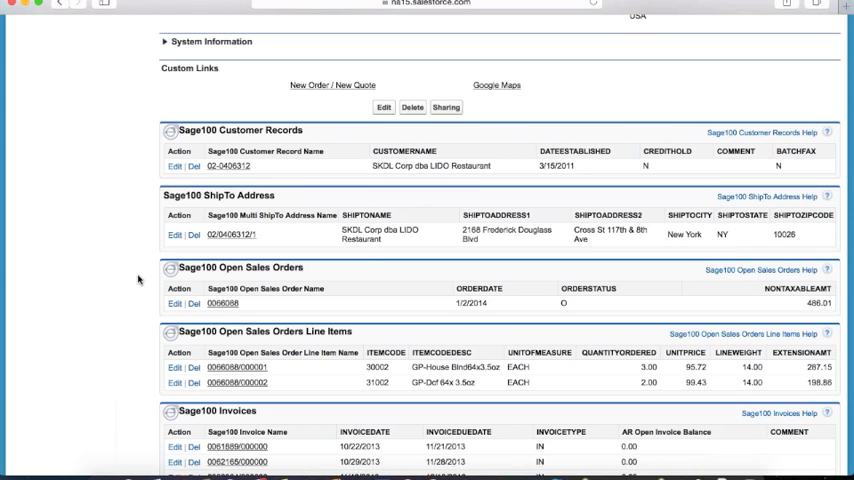
scroll(down, 3)
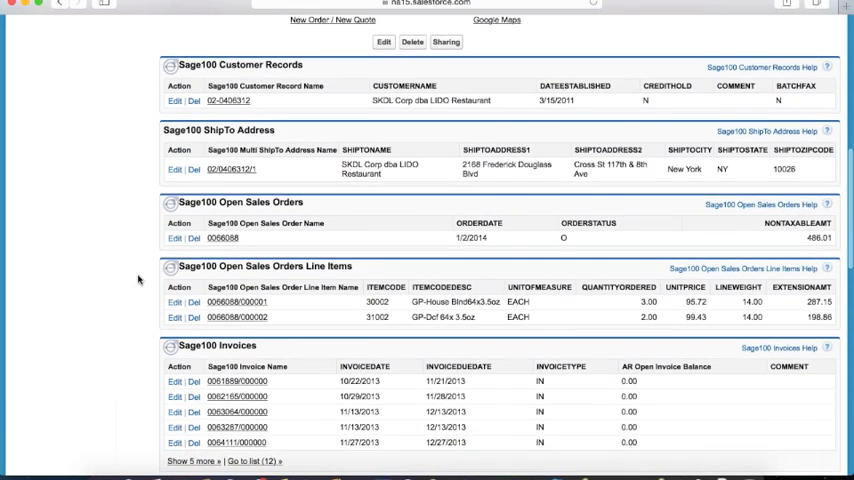
scroll(down, 3)
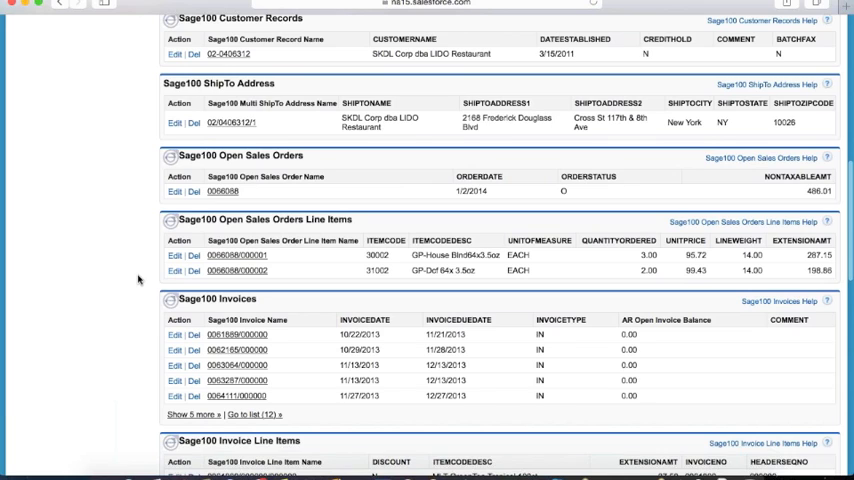
scroll(down, 3)
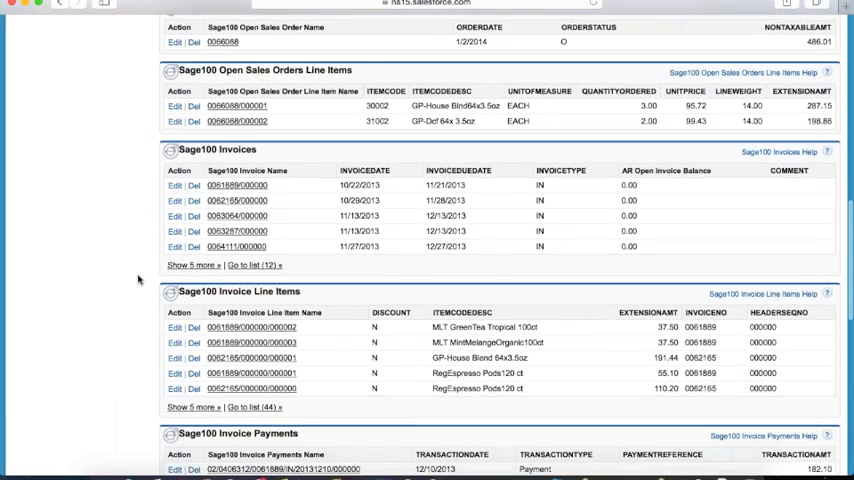
Review invoice line items and payments, then scroll back to open sales order 0066088
scroll(down, 3)
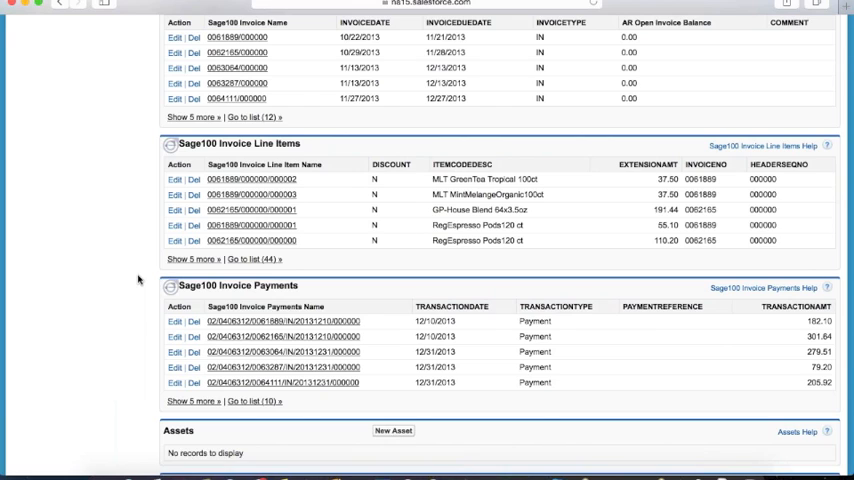
scroll(up, 3)
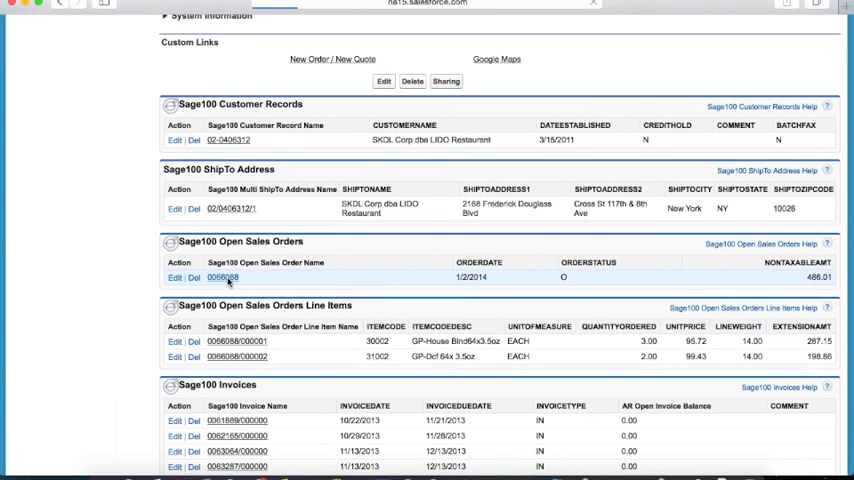
Open sales order 0066088 and scroll through its bill-to, ship-to addresses and two line items
click(222, 277)
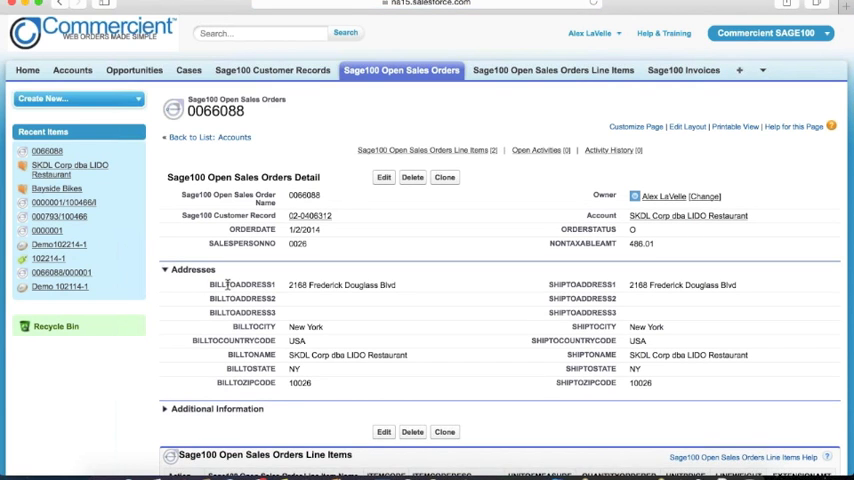
scroll(down, 3)
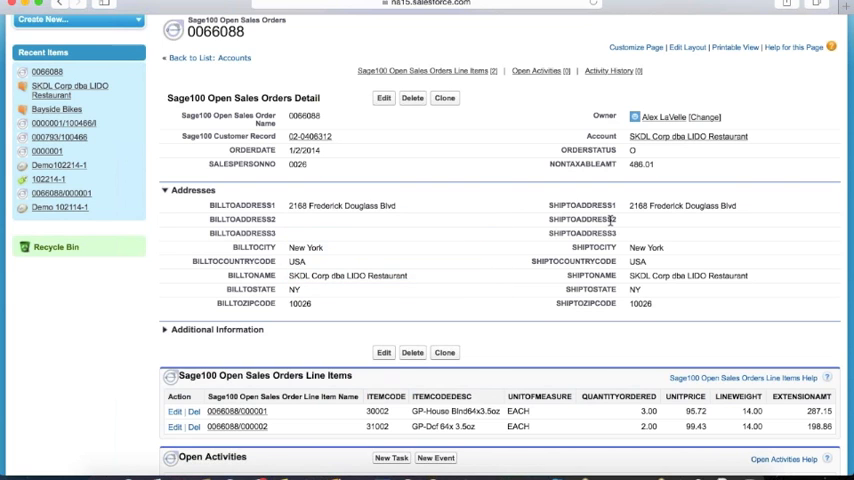
scroll(down, 3)
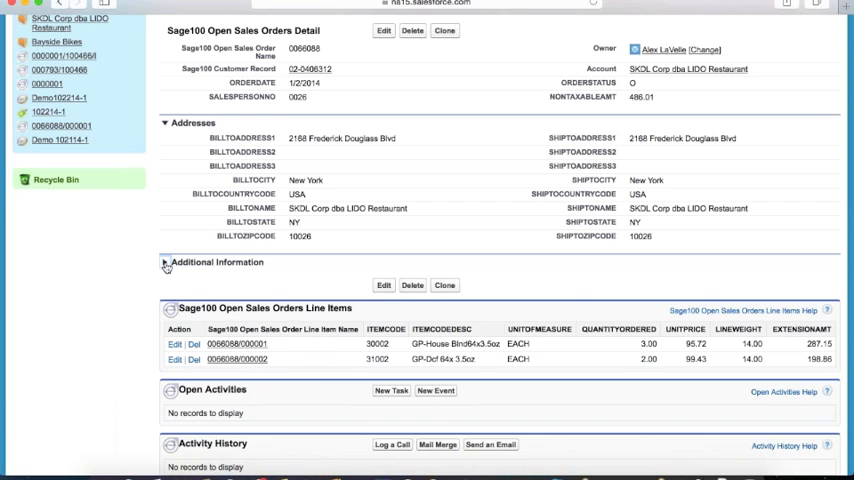
Expand the order's additional information, then open line item 0066088/000001 for item 30002
click(166, 263)
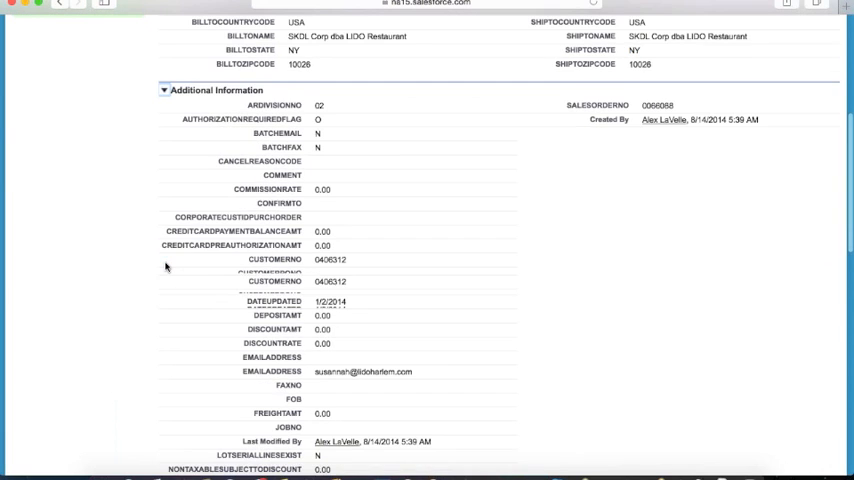
scroll(down, 3)
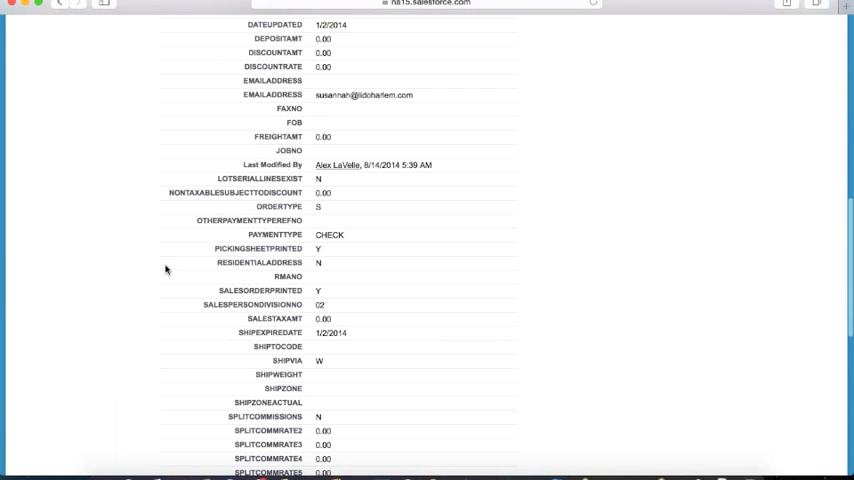
scroll(down, 3)
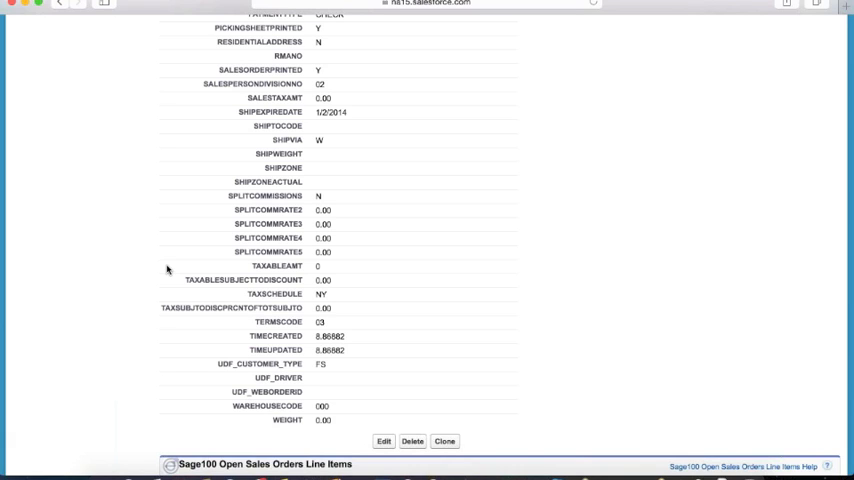
double_click(259, 364)
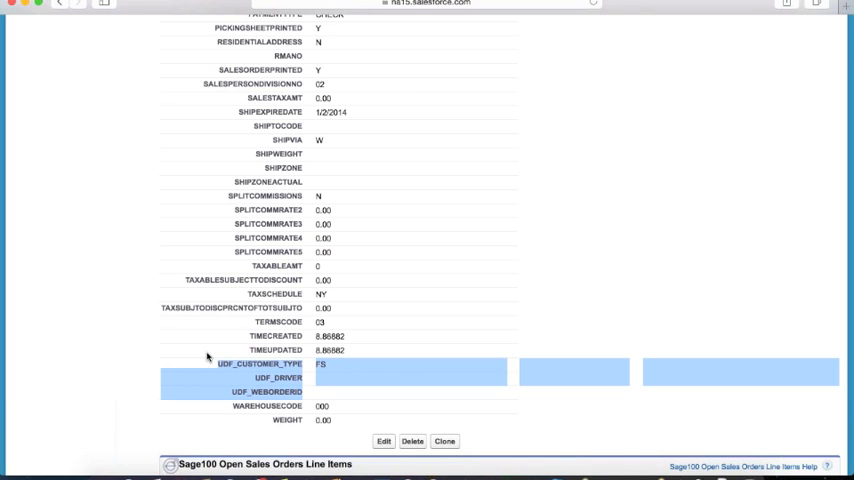
mouse_move(171, 333)
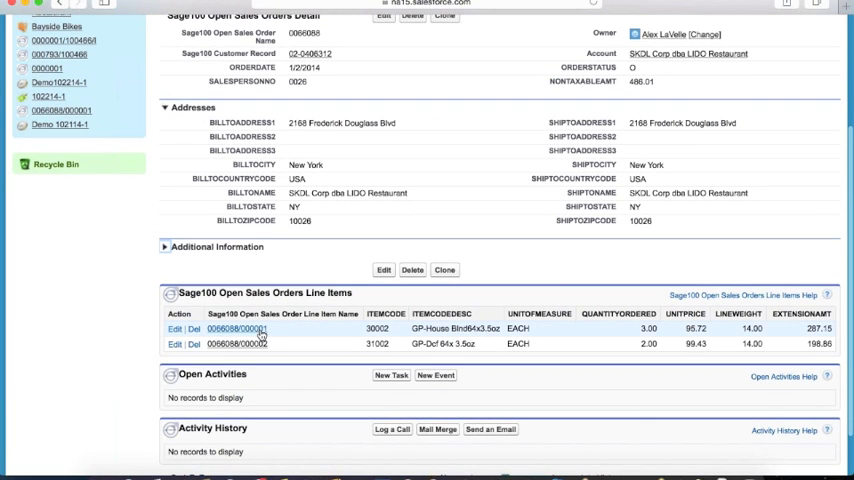
click(237, 328)
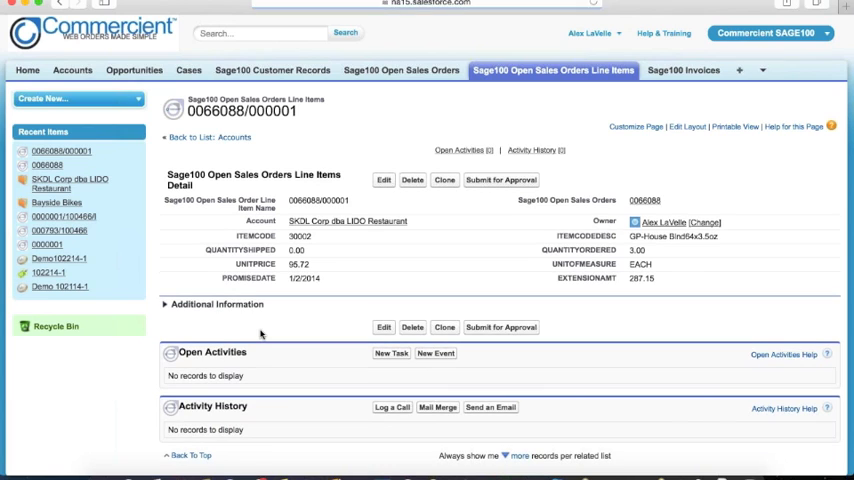
mouse_move(258, 322)
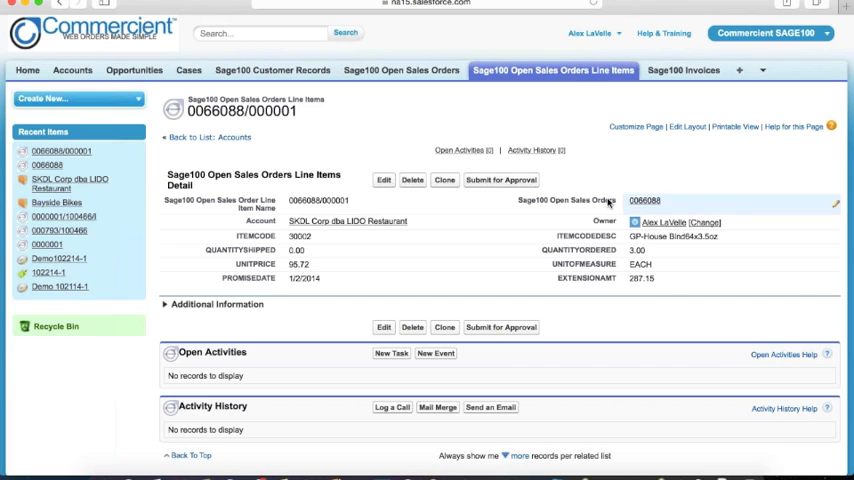
mouse_move(347, 221)
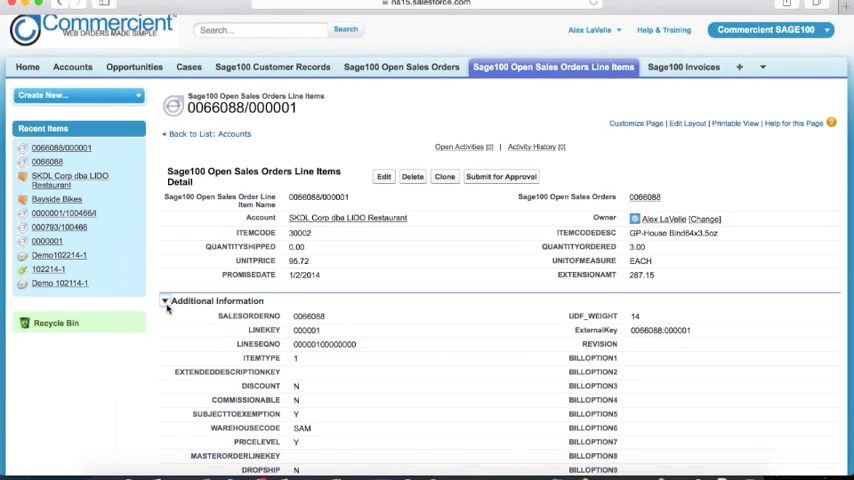
Go from line item 0066088/000001 to its account, SKDL Corp dba LIDO Restaurant
scroll(down, 3)
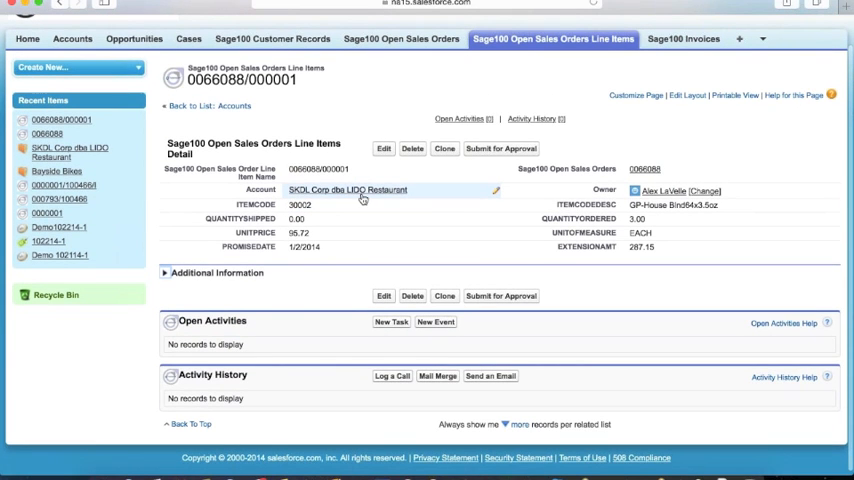
click(347, 190)
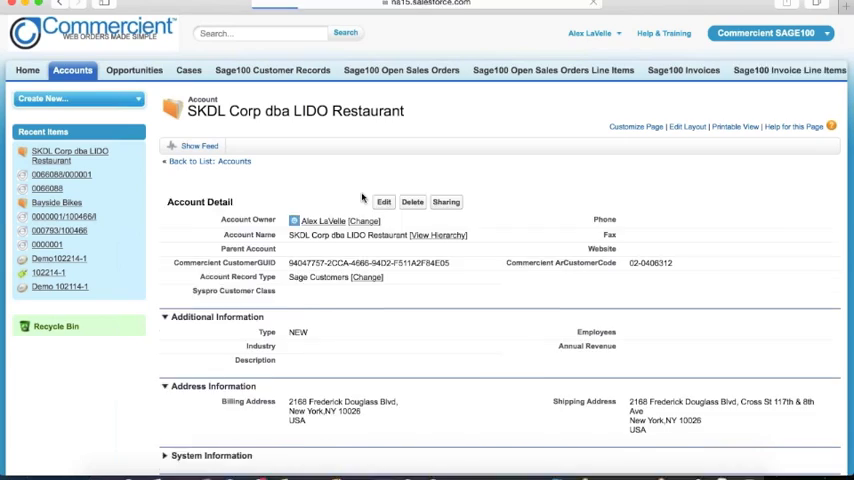
scroll(down, 3)
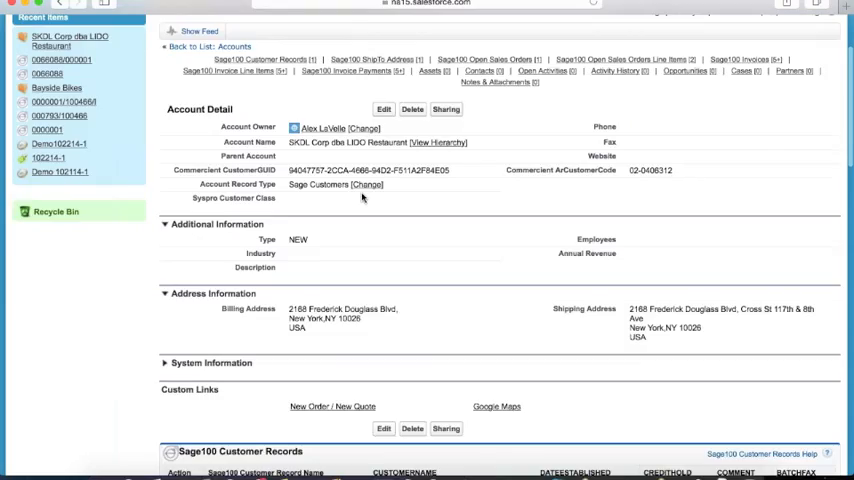
scroll(down, 3)
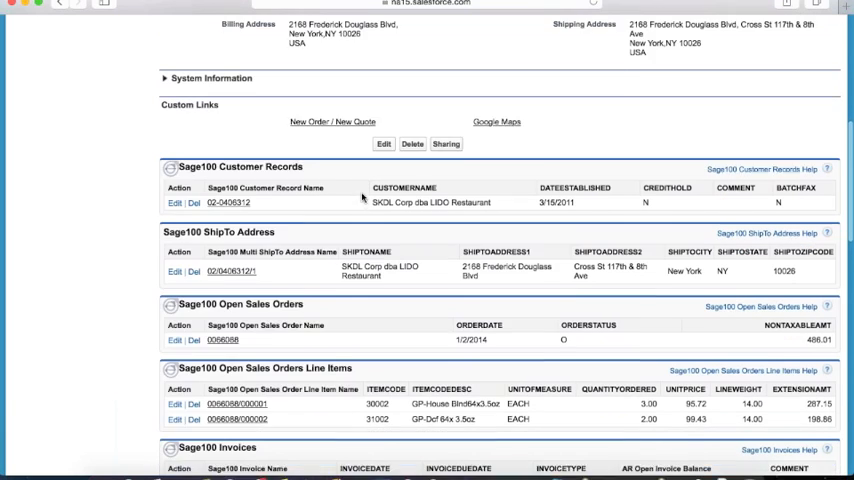
scroll(down, 3)
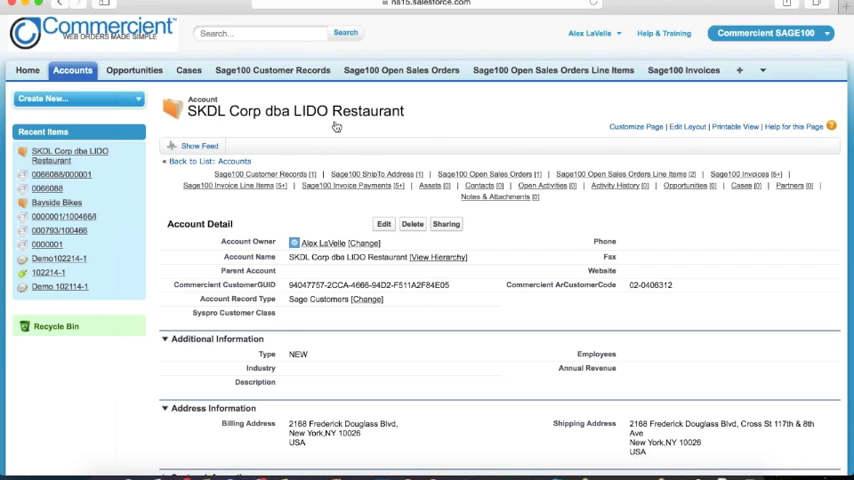
Search all Salesforce records for 30020
click(256, 33)
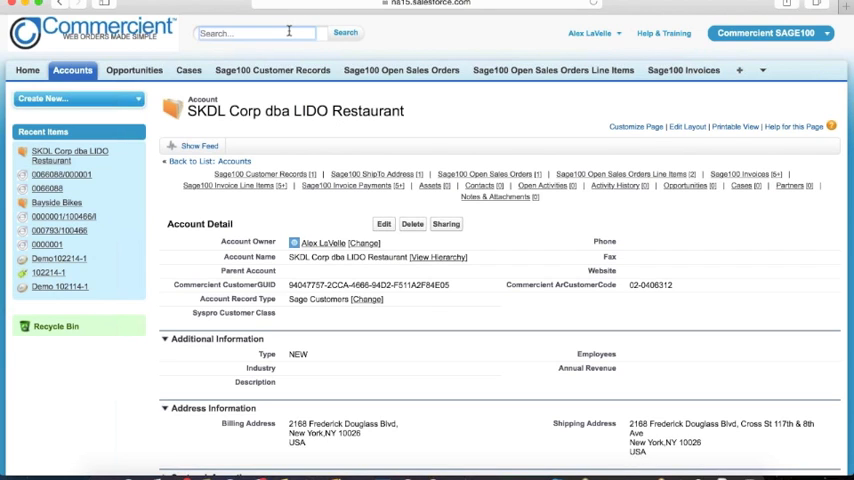
text(30020)
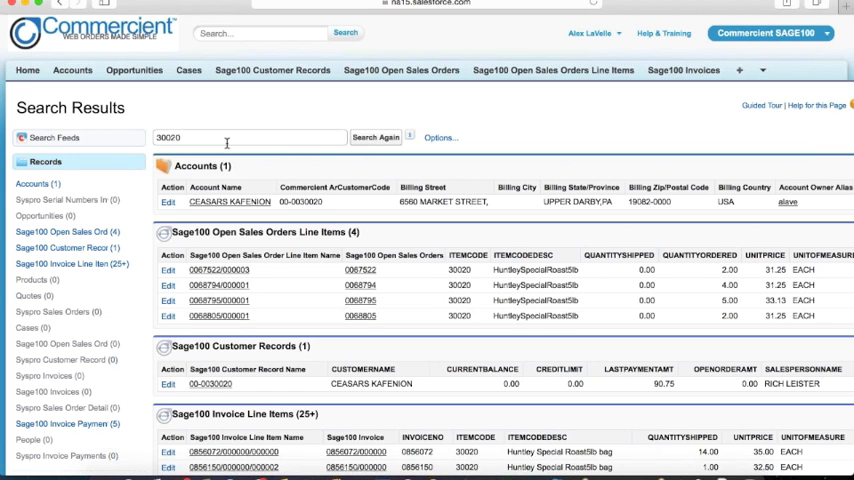
scroll(down, 3)
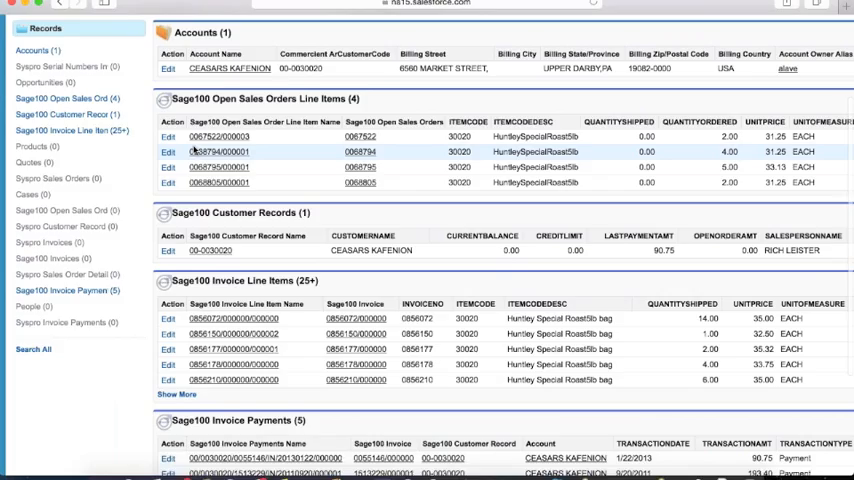
scroll(down, 3)
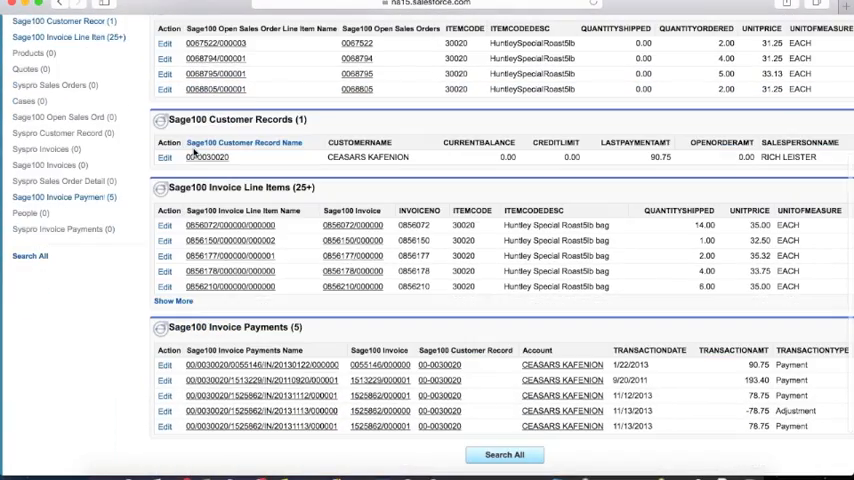
scroll(down, 3)
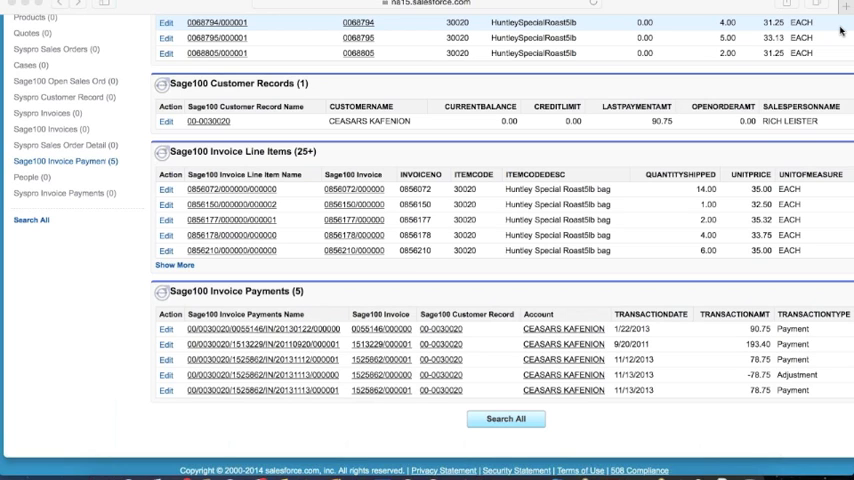
mouse_move(643, 288)
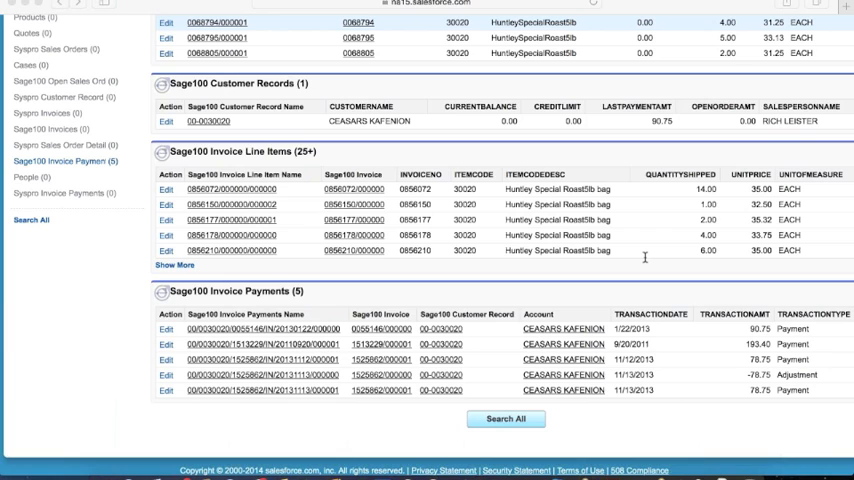
mouse_move(642, 161)
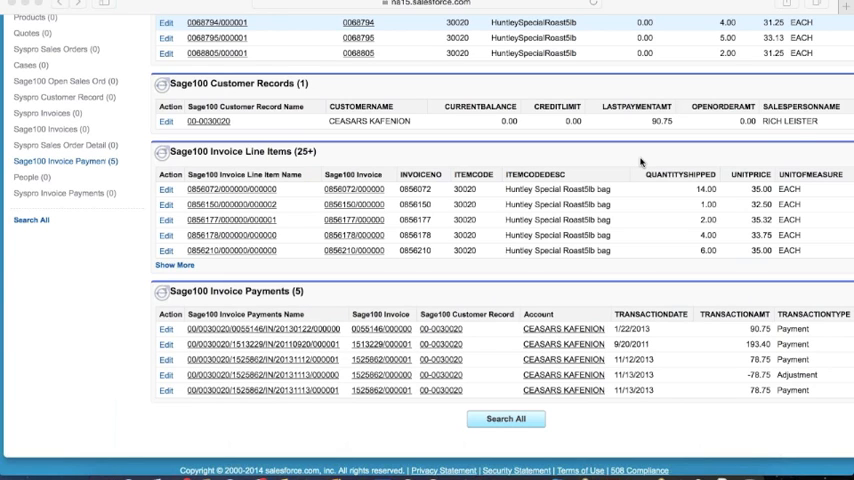